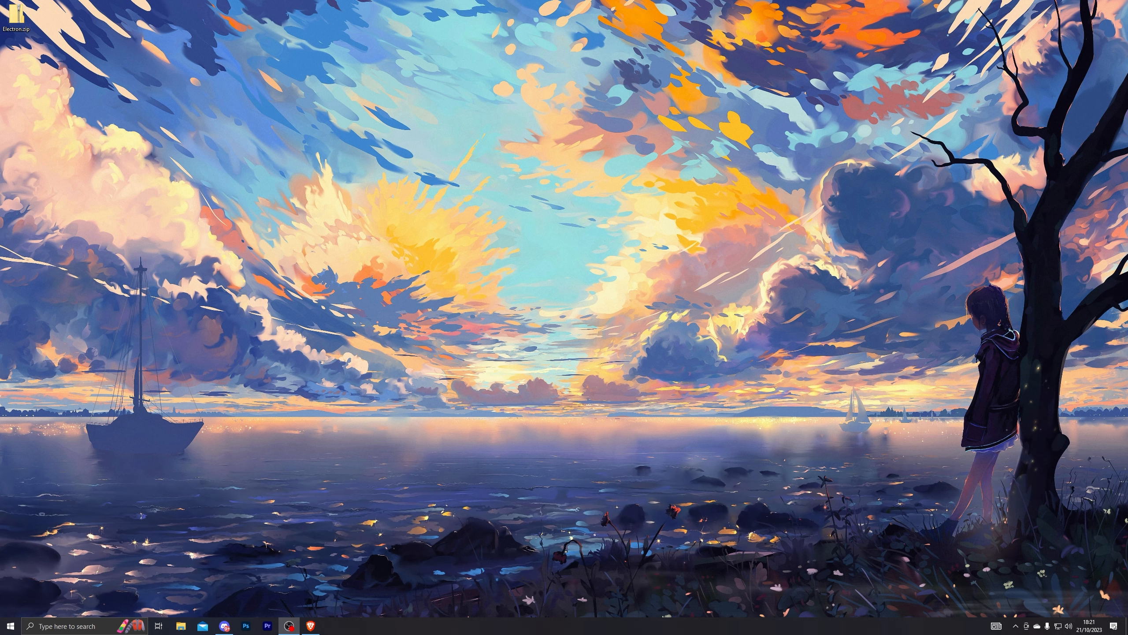
Bring up Windows Security's Virus & threat protection page showing real-time protection off.
{"action": "left_click", "coordinate": [10, 625]}
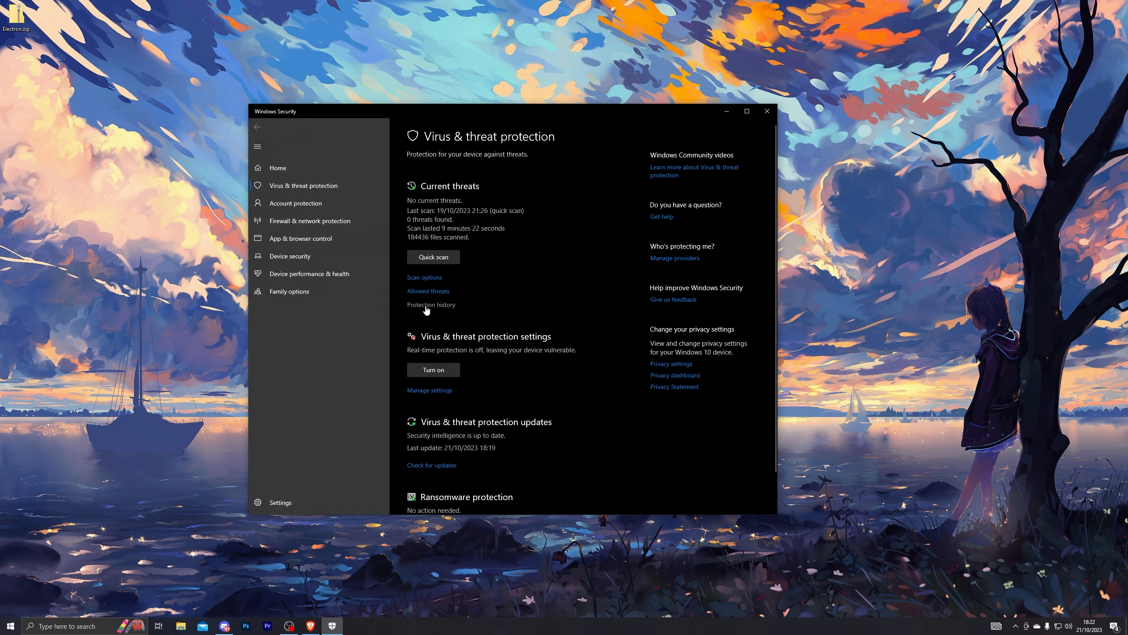
Close Windows Security and extract Electron.zip to the Desktop\Electron folder.
{"action": "left_click", "coordinate": [430, 390]}
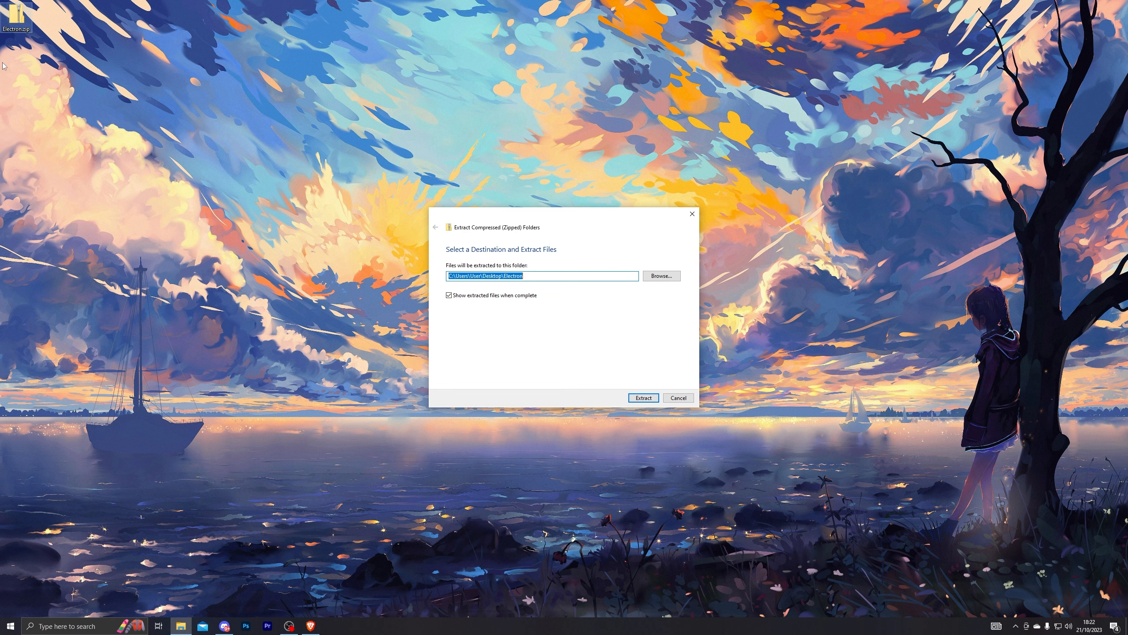
{"action": "left_click", "coordinate": [644, 398]}
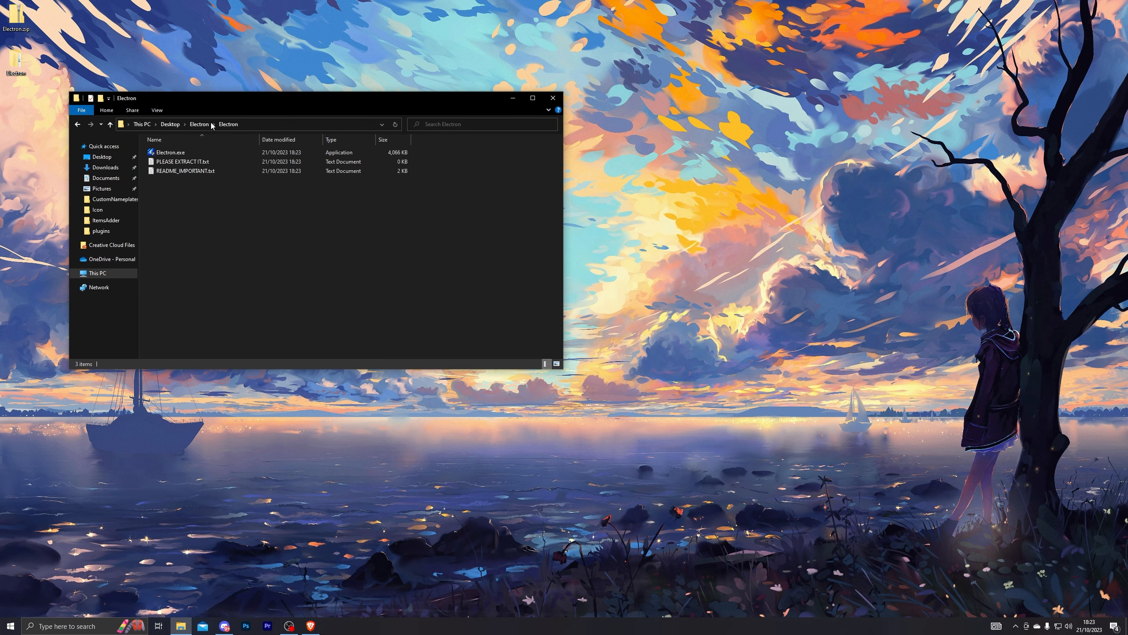
Run Electron.exe, dismiss the malicious-file warning and relaunch it to reach the key prompt.
{"action": "double_click", "coordinate": [170, 152]}
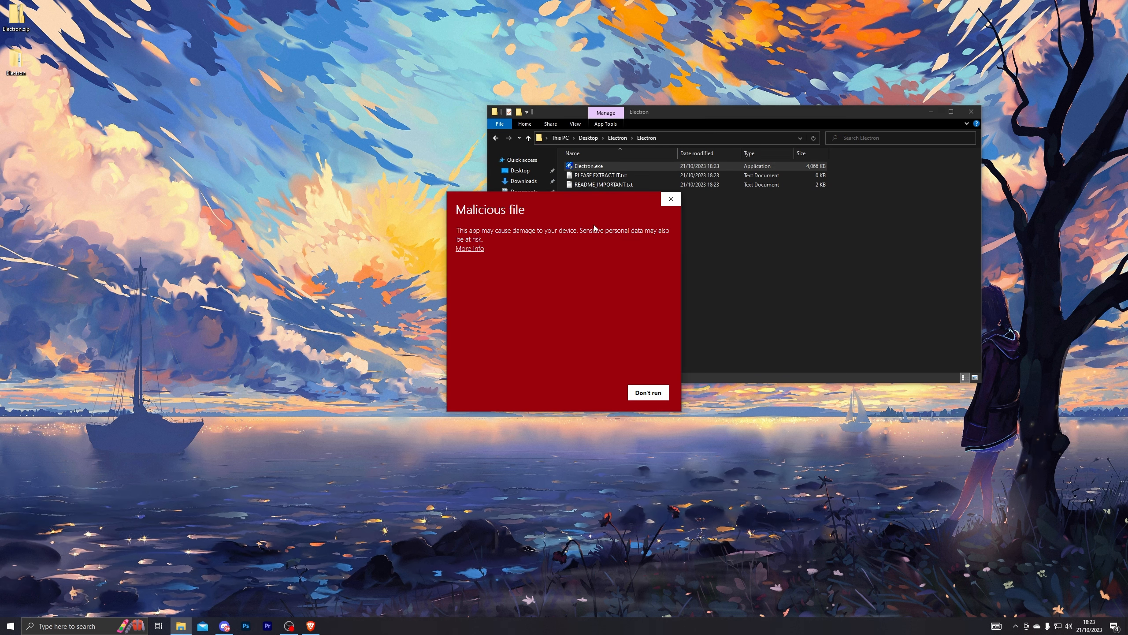
{"action": "left_click", "coordinate": [470, 248]}
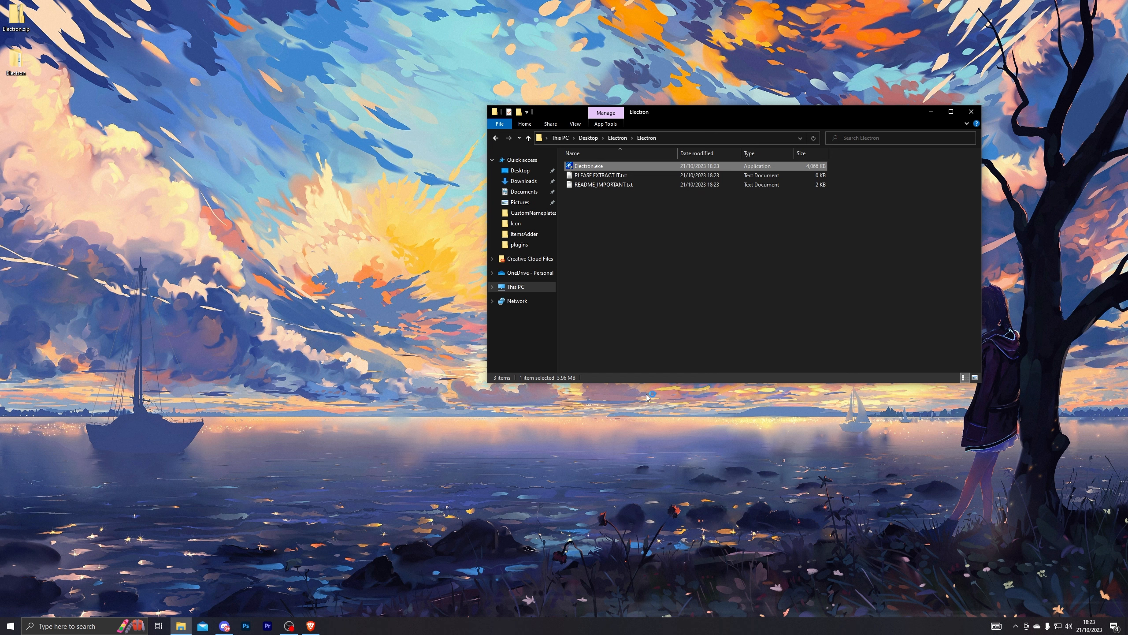
{"action": "double_click", "coordinate": [588, 166]}
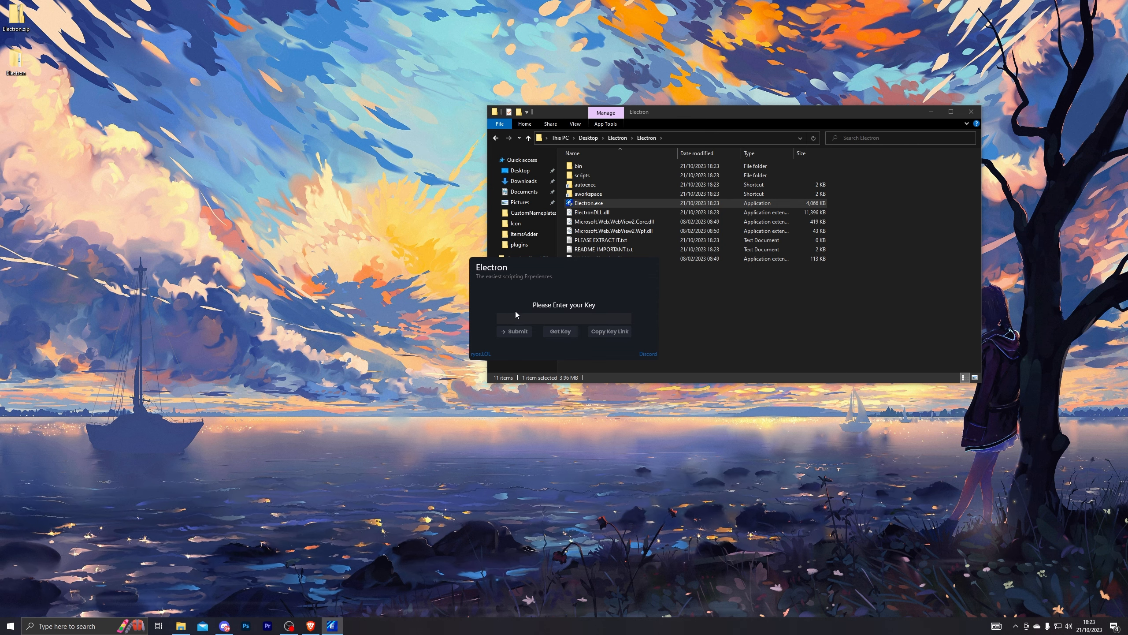
{"action": "mouse_move", "coordinate": [548, 330]}
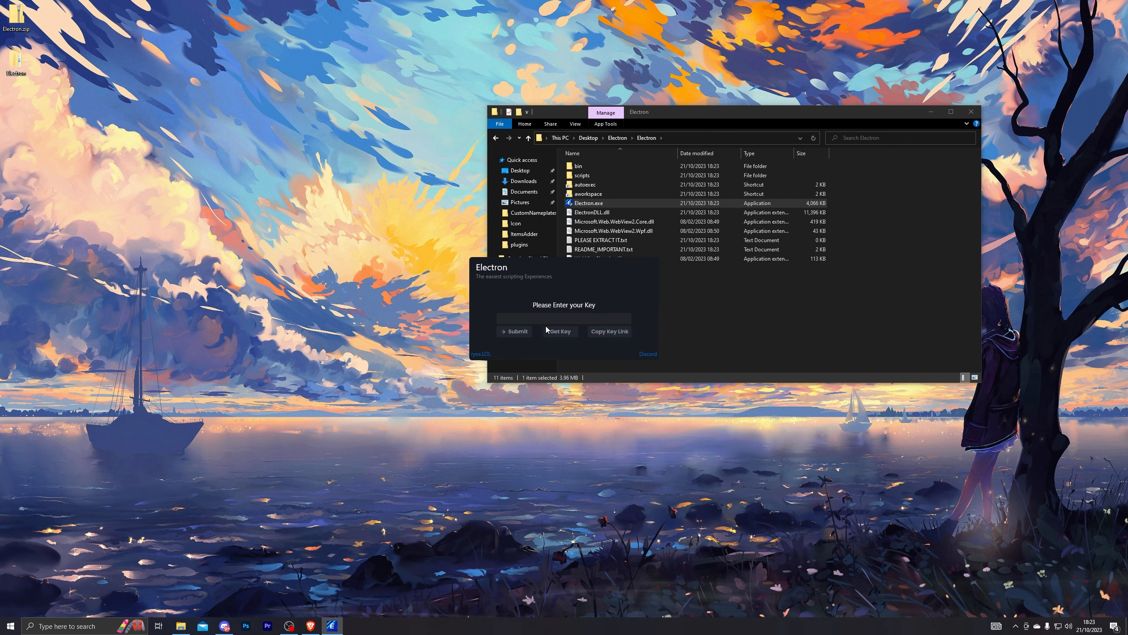
Follow Get Key through Free Access with Ads and the advertised website to the checkpoint.
{"action": "left_click", "coordinate": [561, 332]}
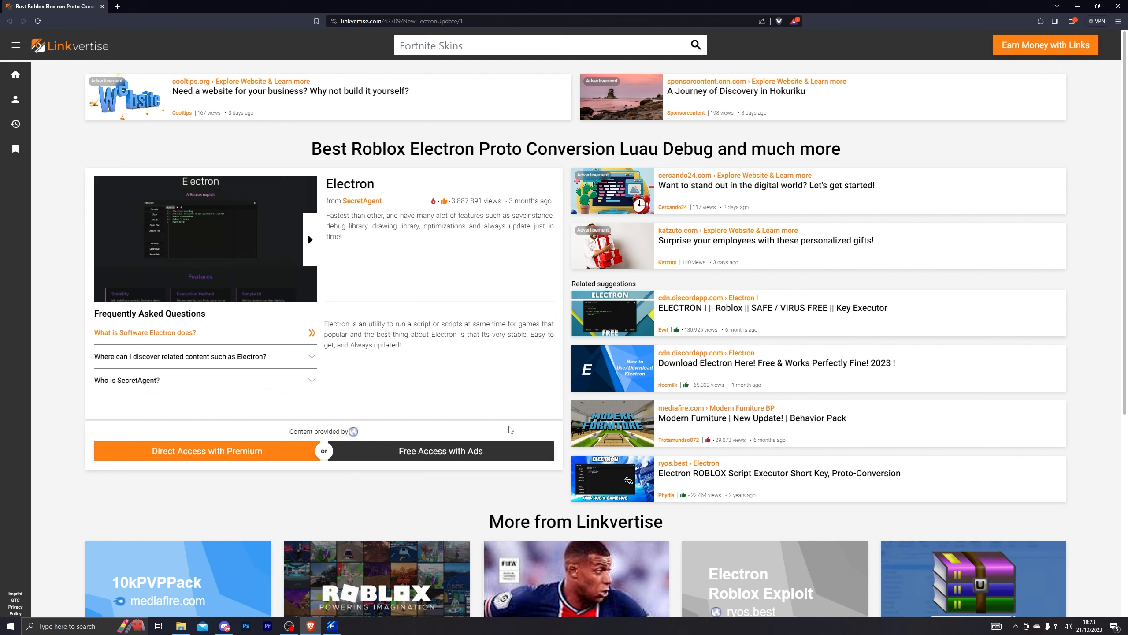
{"action": "left_click", "coordinate": [440, 451]}
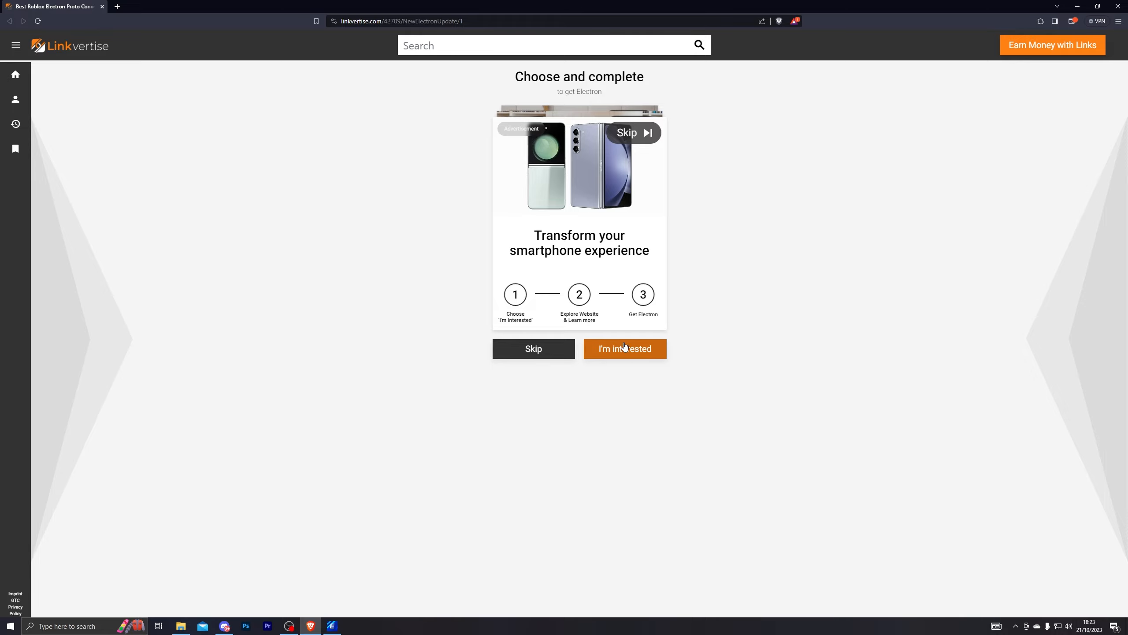
{"action": "left_click", "coordinate": [625, 349]}
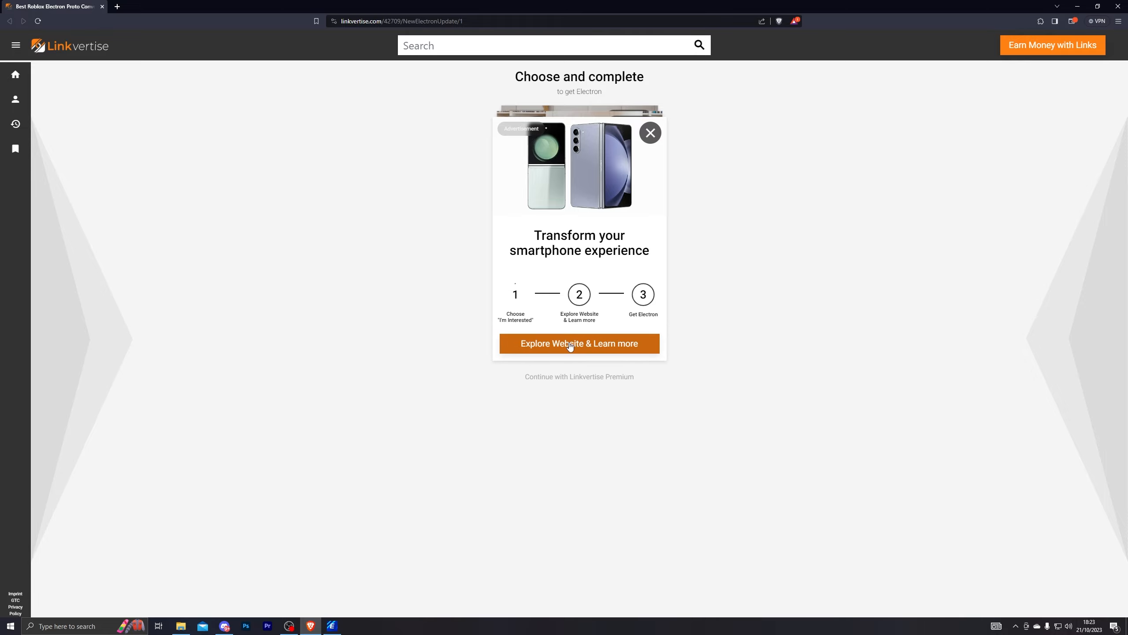
{"action": "left_click", "coordinate": [579, 344]}
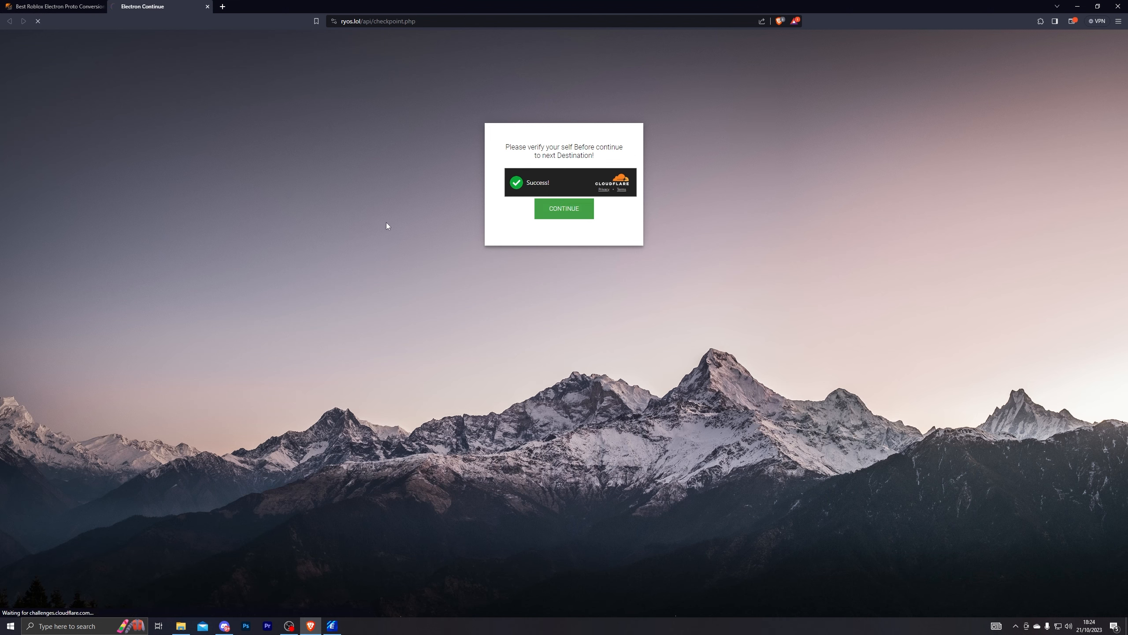
Continue past the checkpoint and the second ad page to the Electron key system page.
{"action": "left_click", "coordinate": [564, 208]}
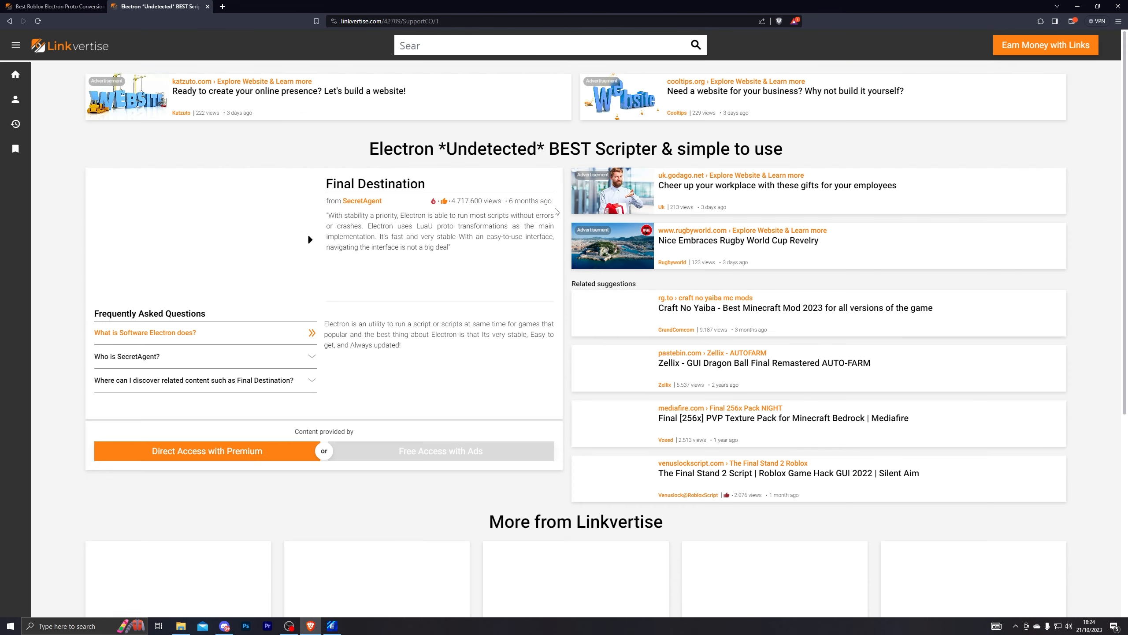
{"action": "left_click", "coordinate": [440, 451]}
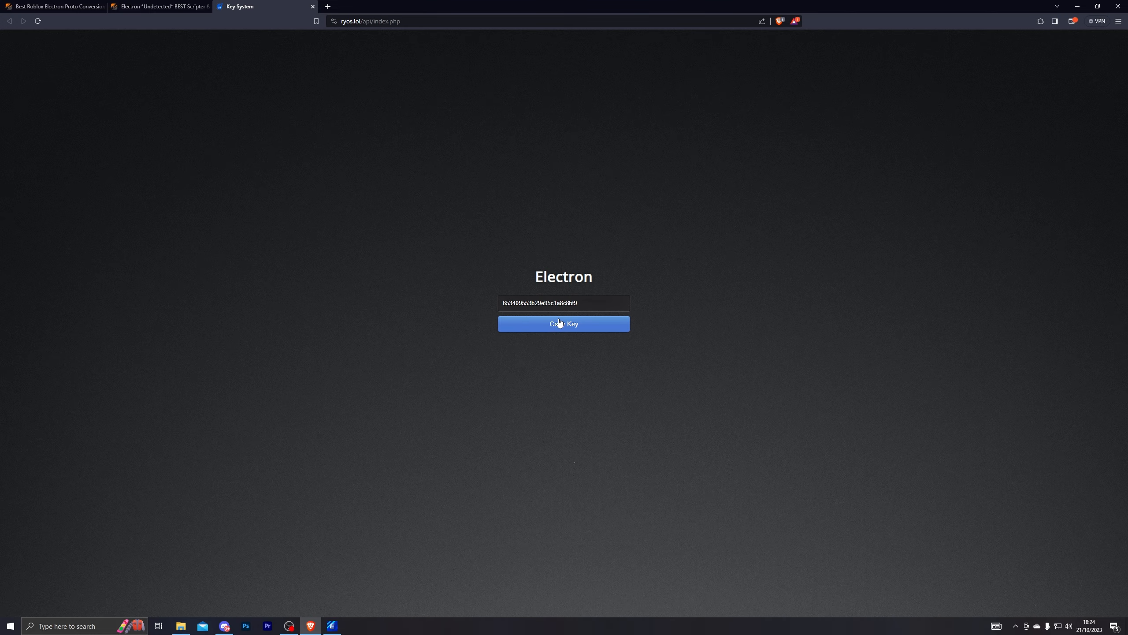
Copy the key, submit it in Electron and dismiss the Roblox Not Found notice.
{"action": "left_click", "coordinate": [564, 324]}
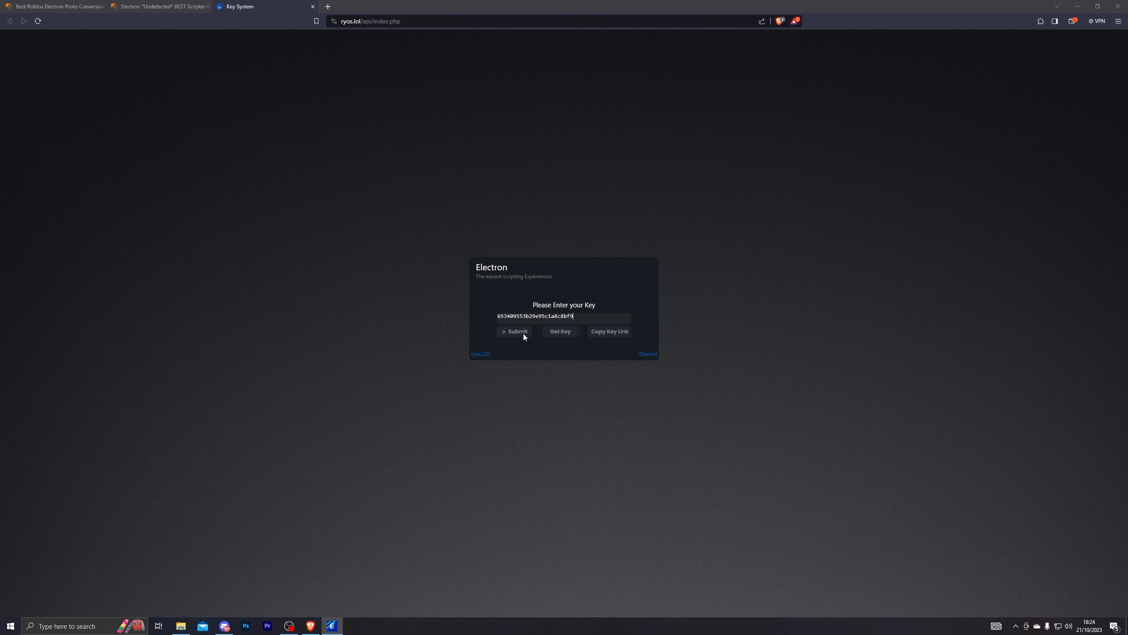
{"action": "left_click", "coordinate": [515, 331]}
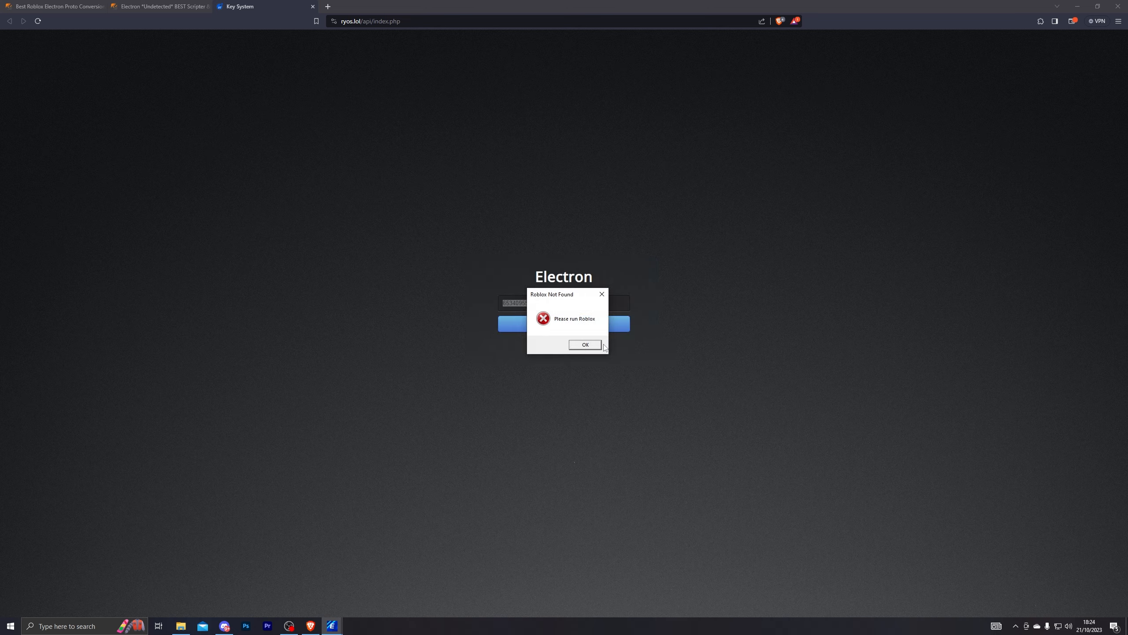
{"action": "left_click", "coordinate": [585, 344]}
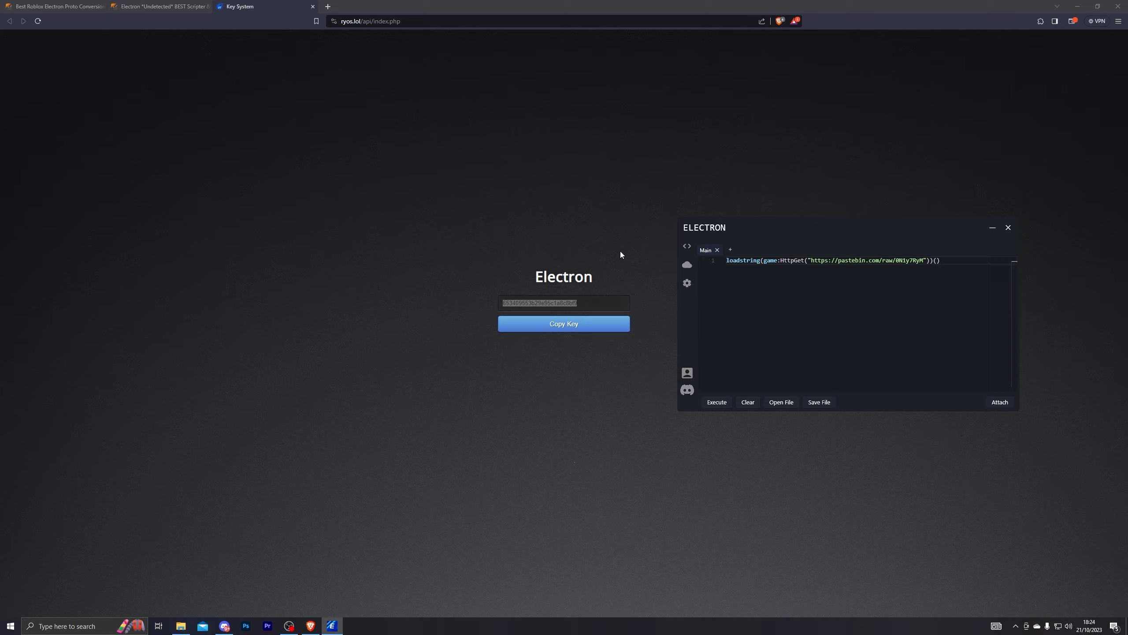
Launch Roblox so Electron attaches, visit Settings and return to the script editor.
{"action": "left_click", "coordinate": [6, 626]}
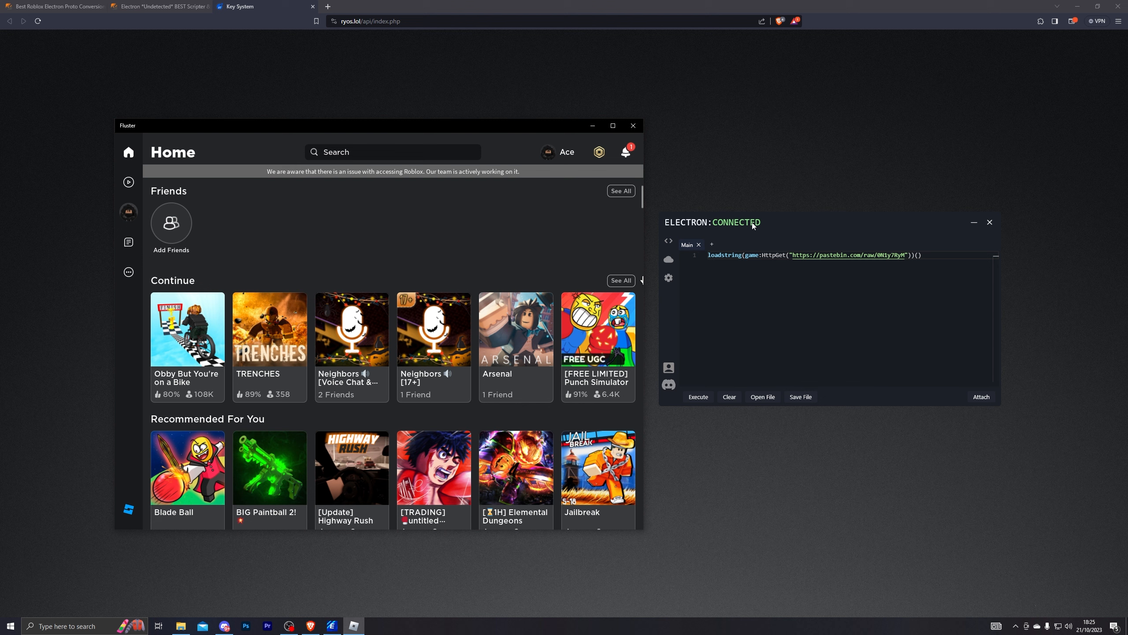
{"action": "mouse_move", "coordinate": [691, 337]}
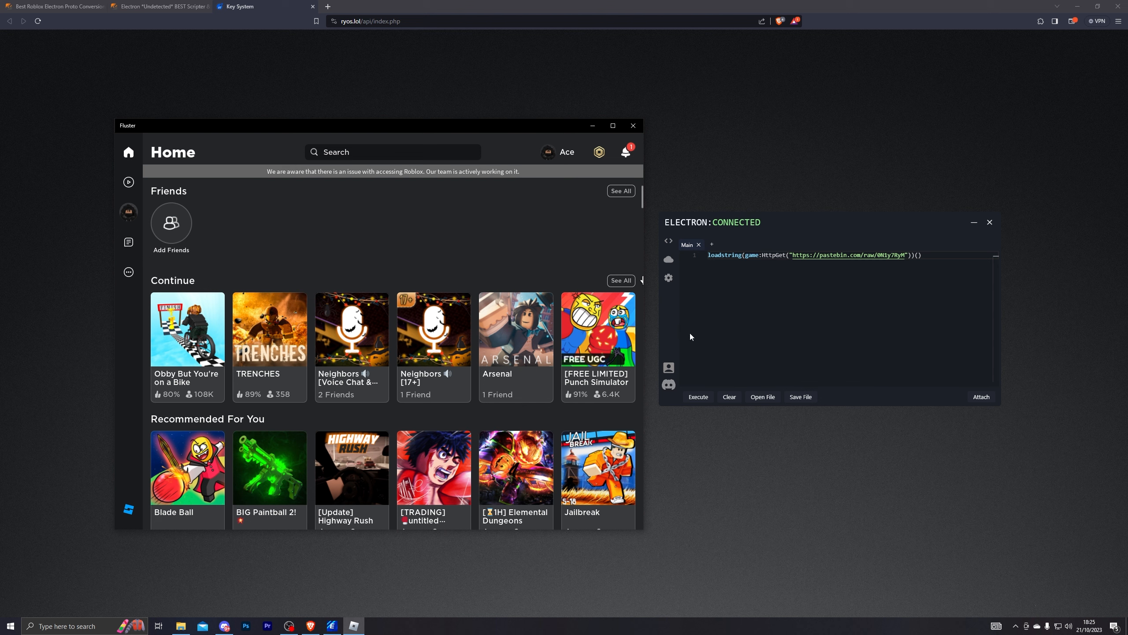
{"action": "left_click", "coordinate": [668, 277]}
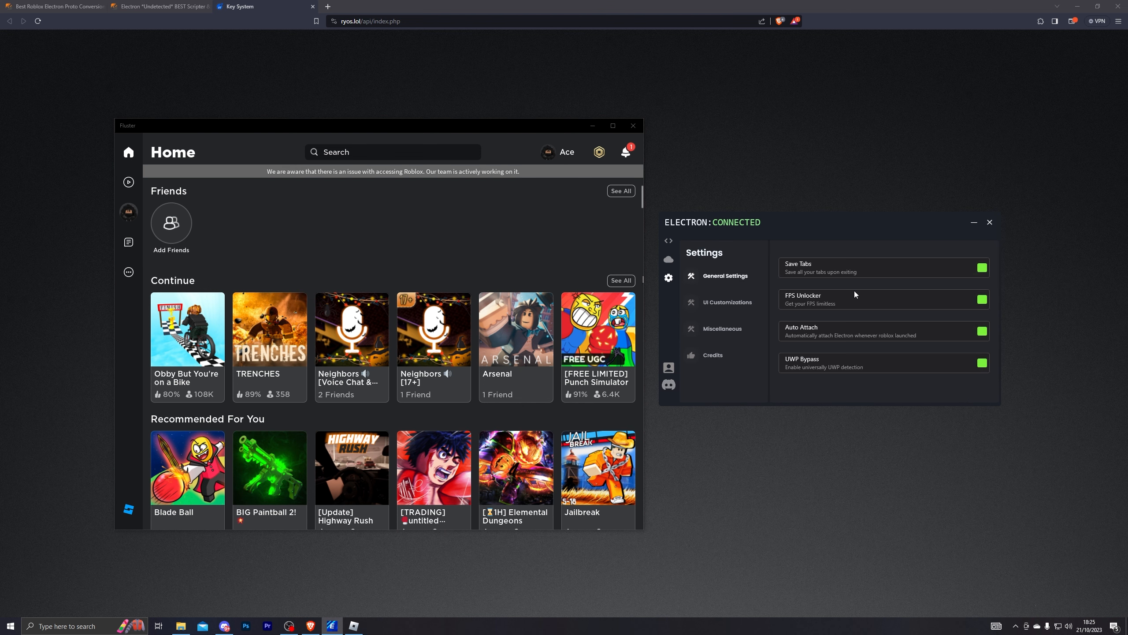
{"action": "left_click", "coordinate": [668, 241]}
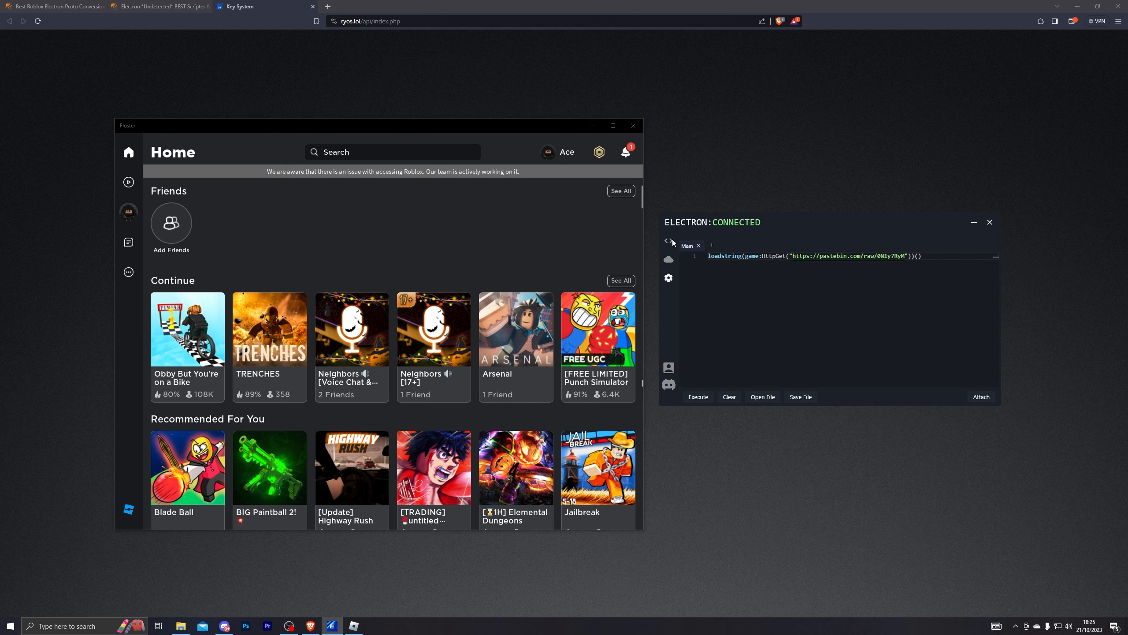
{"action": "mouse_move", "coordinate": [755, 333]}
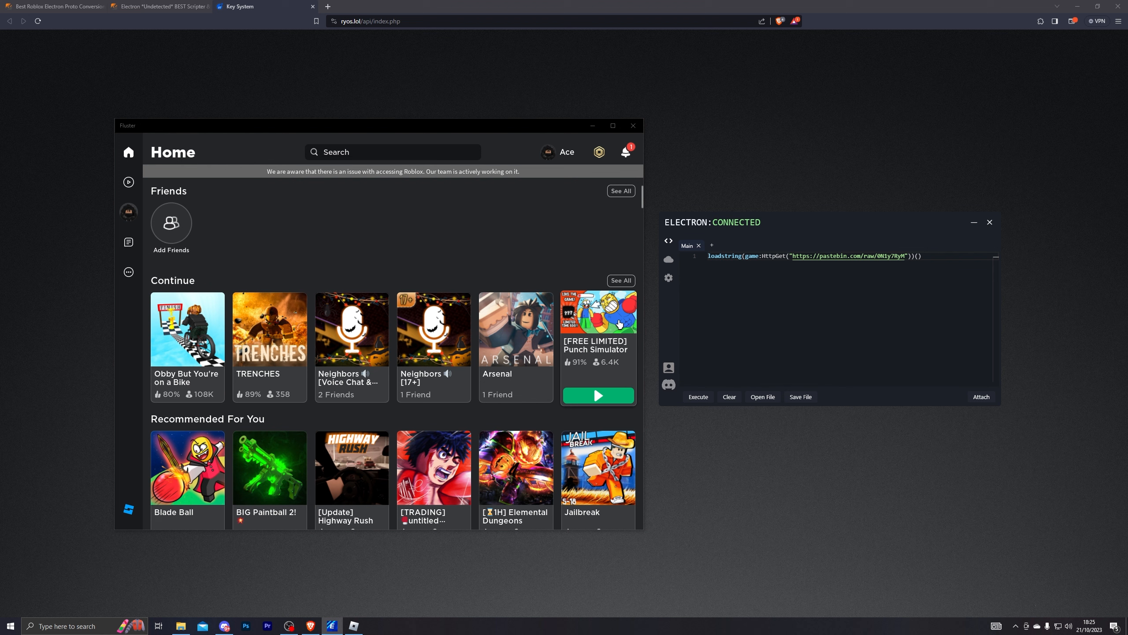
Join a game from the Roblox home page and execute the Infinite Yield script.
{"action": "left_click", "coordinate": [187, 329]}
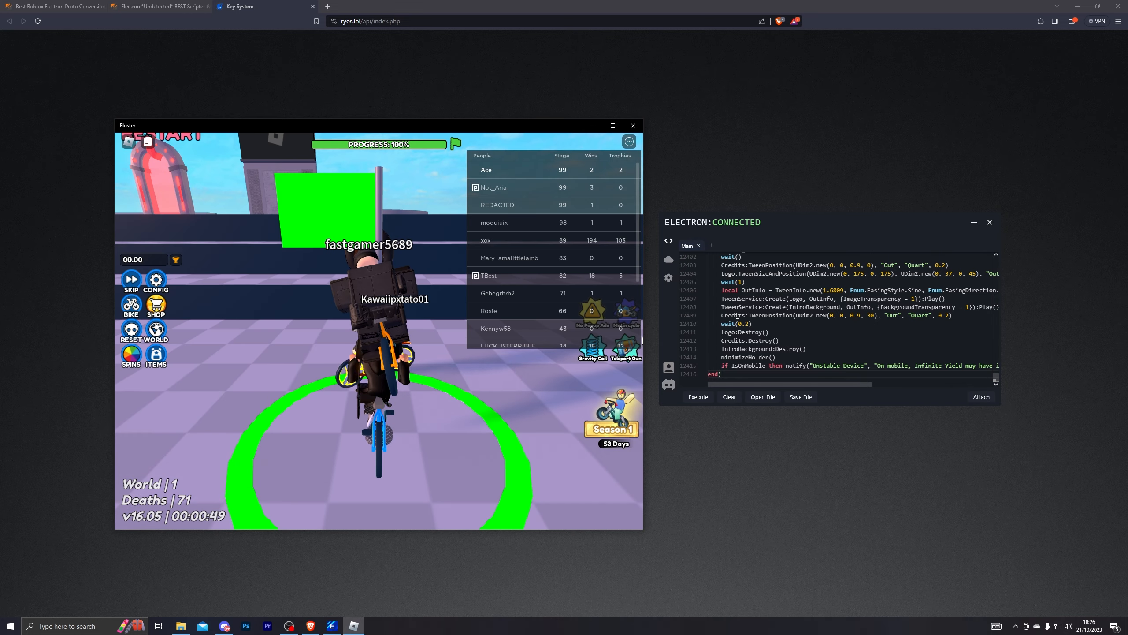
{"action": "left_click", "coordinate": [698, 397]}
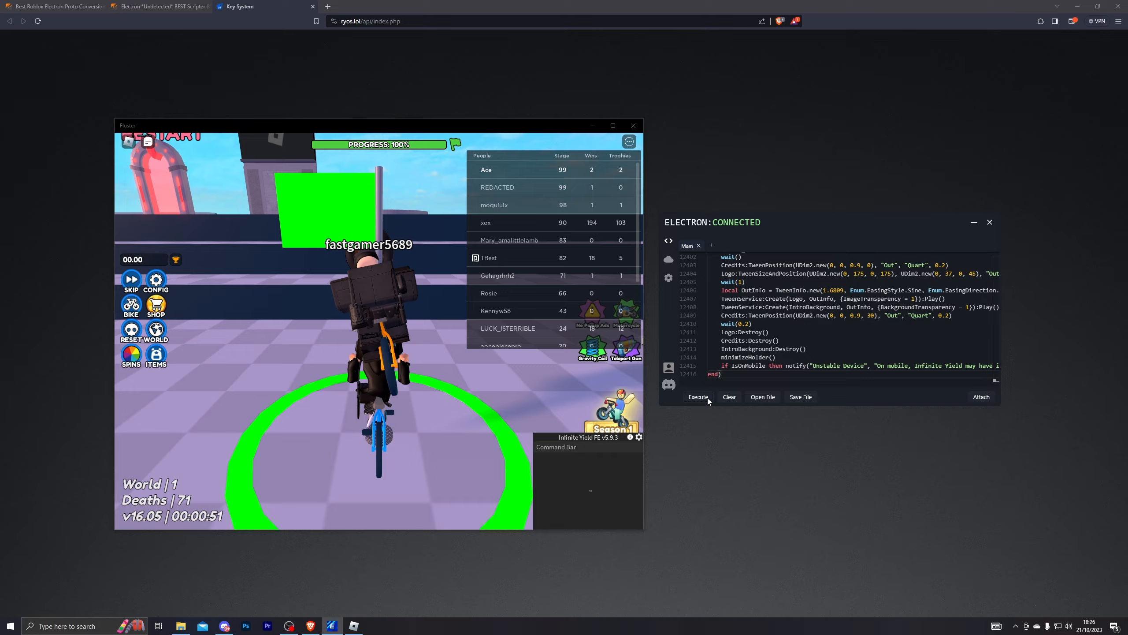